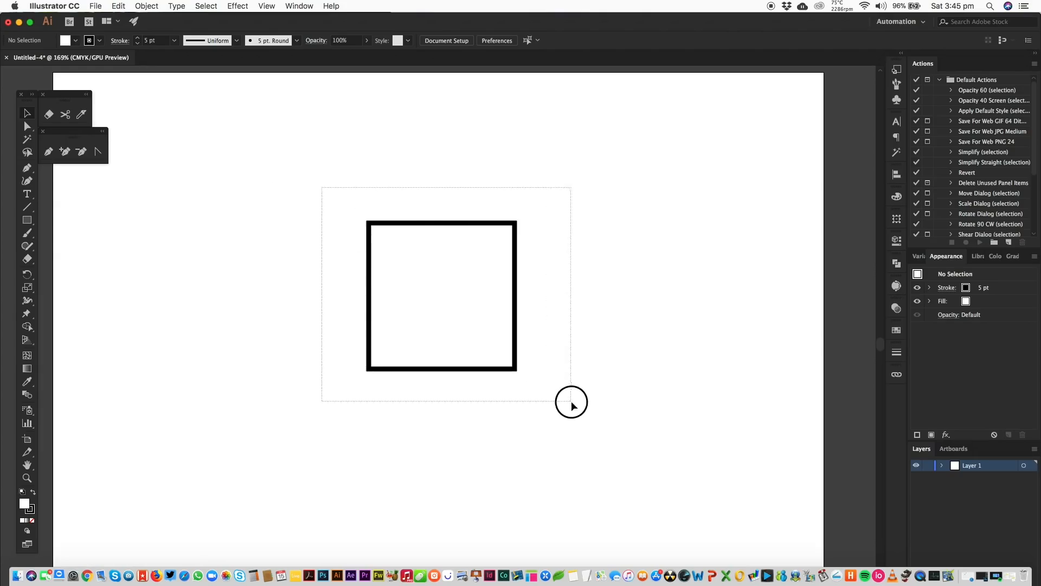
# Drag a Live Corner widget to round all corners of the square to about 14 mm, then deselect.
pyautogui.click(442, 295)
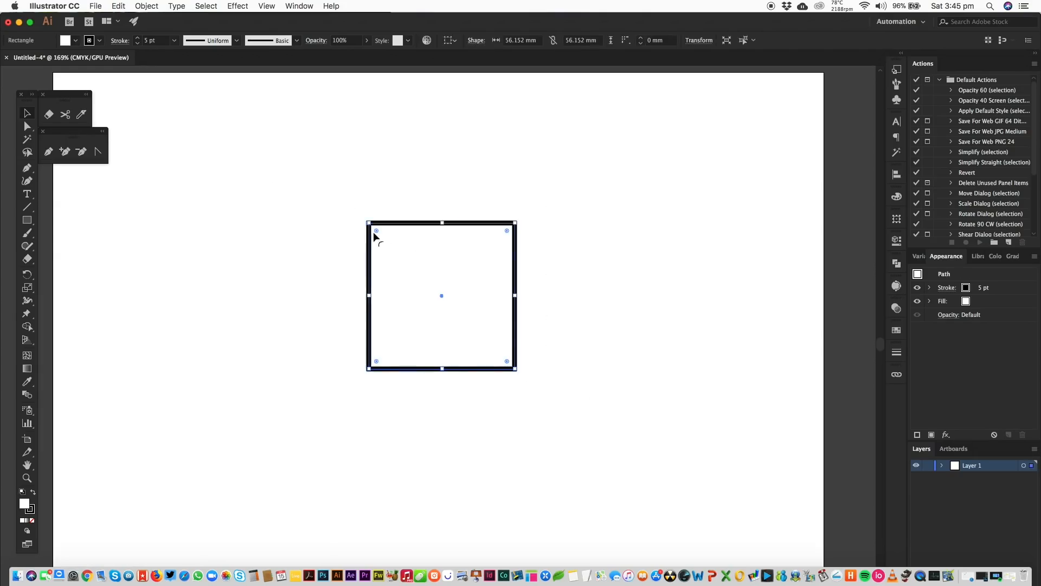
pyautogui.moveTo(443, 368)
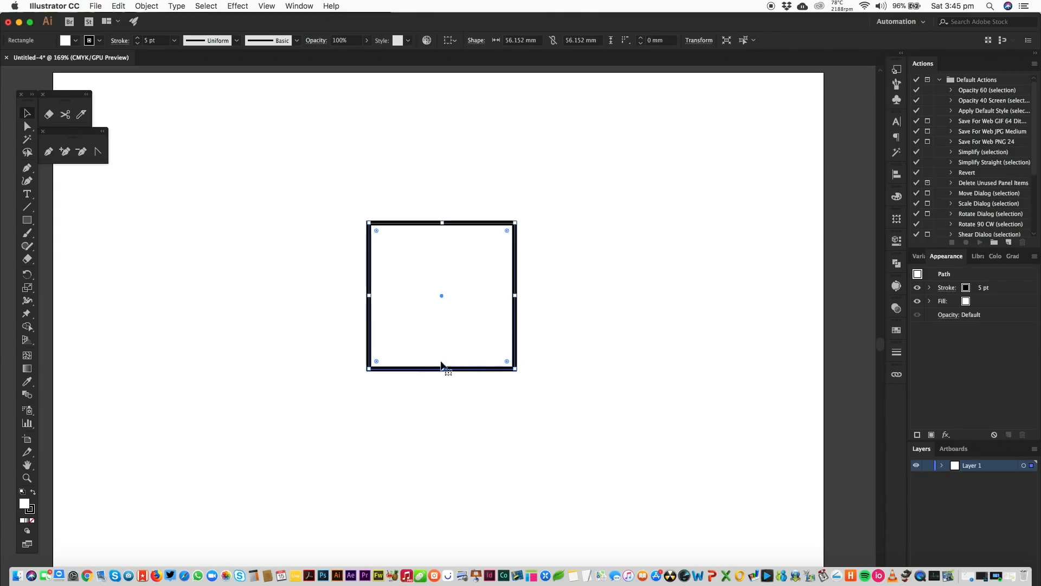
pyautogui.moveTo(378, 234)
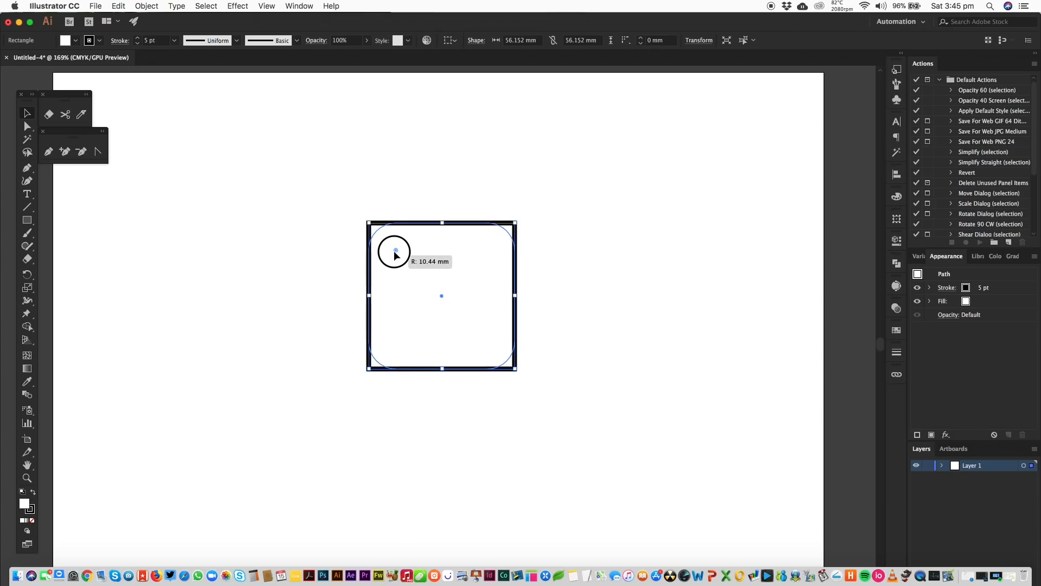
pyautogui.moveTo(395, 250); pyautogui.dragTo(422, 277)
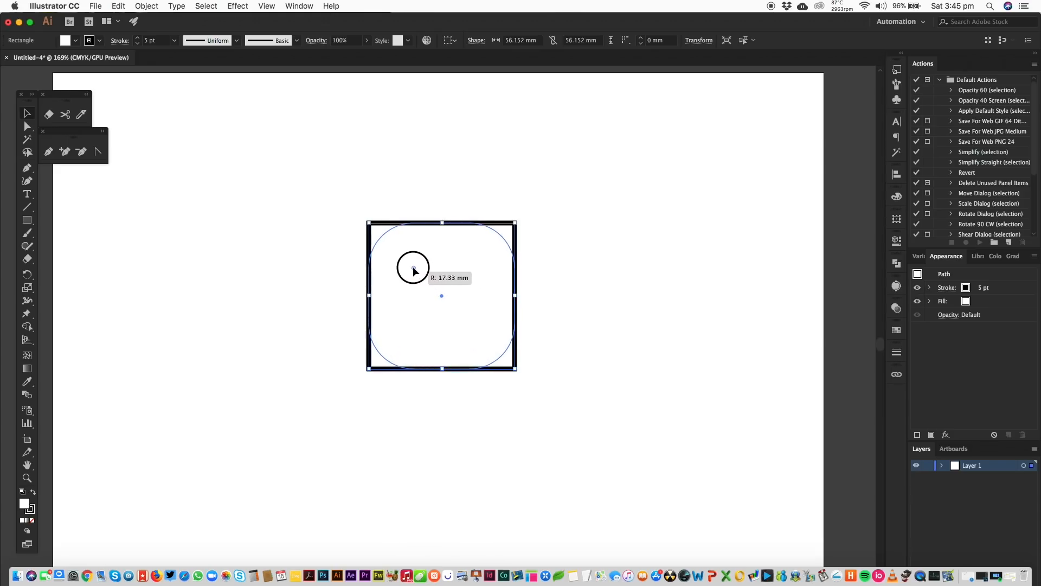
pyautogui.moveTo(413, 267); pyautogui.dragTo(403, 259)
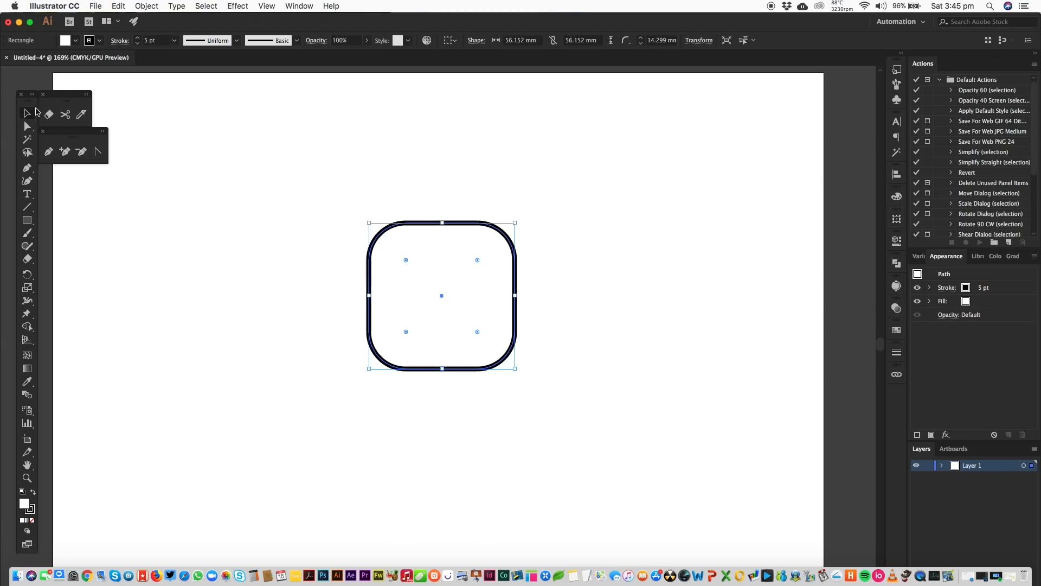
pyautogui.click(539, 313)
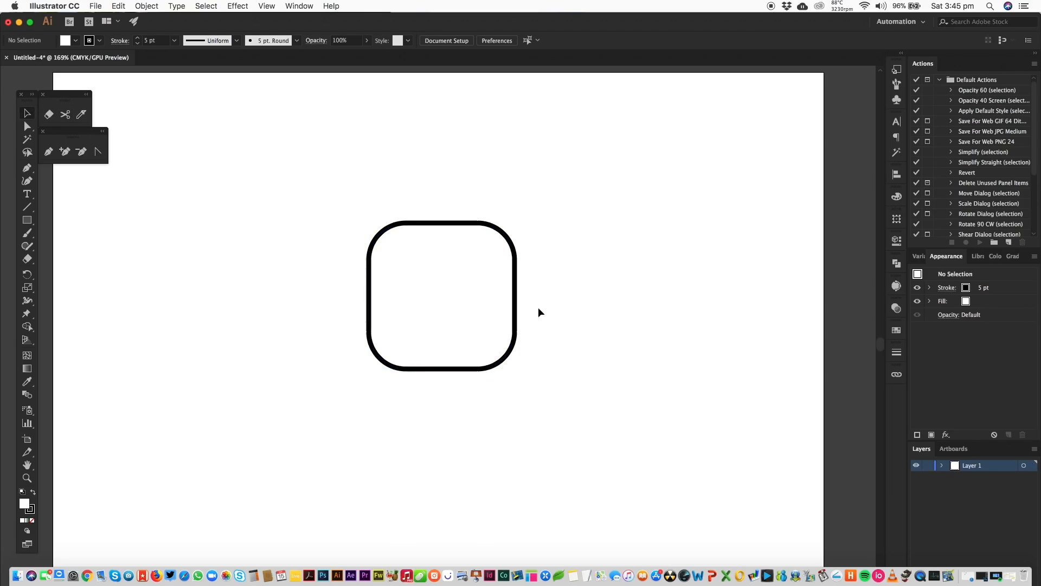
# Try rounding single corners with the Direct Selection tool, then reselect the sharp-cornered square.
pyautogui.click(442, 295)
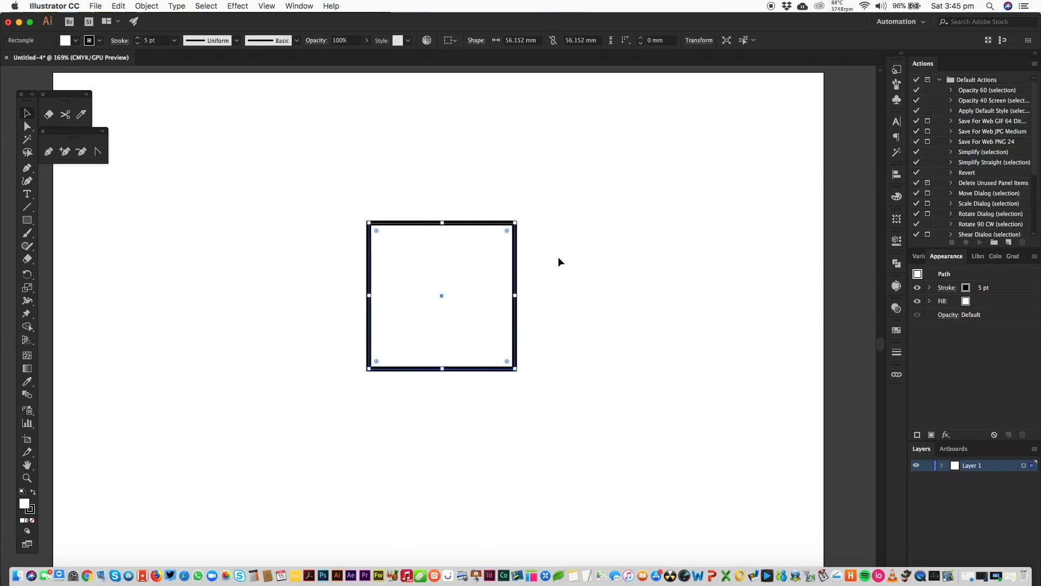
pyautogui.moveTo(472, 164)
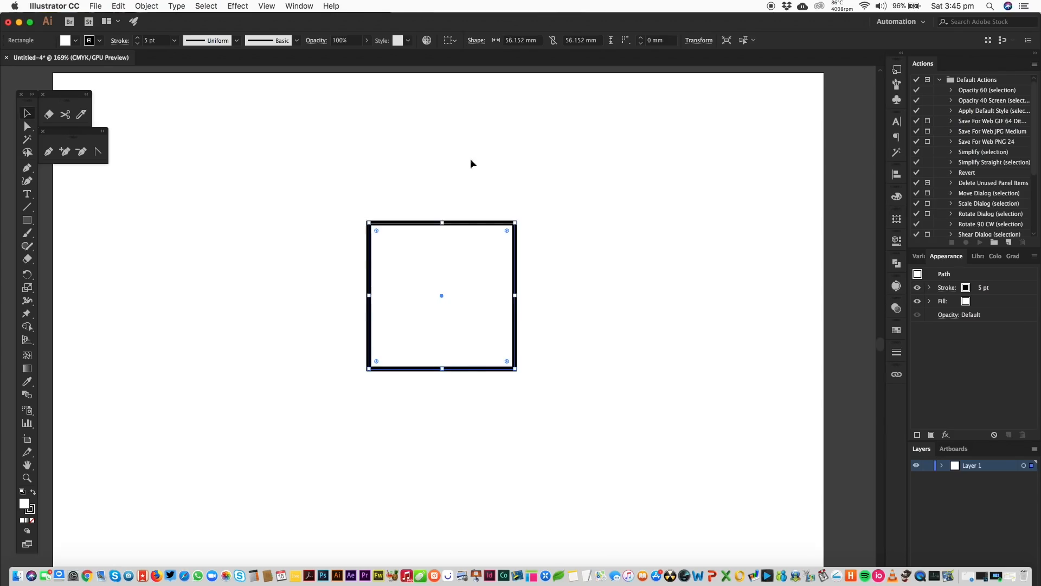
pyautogui.click(27, 114)
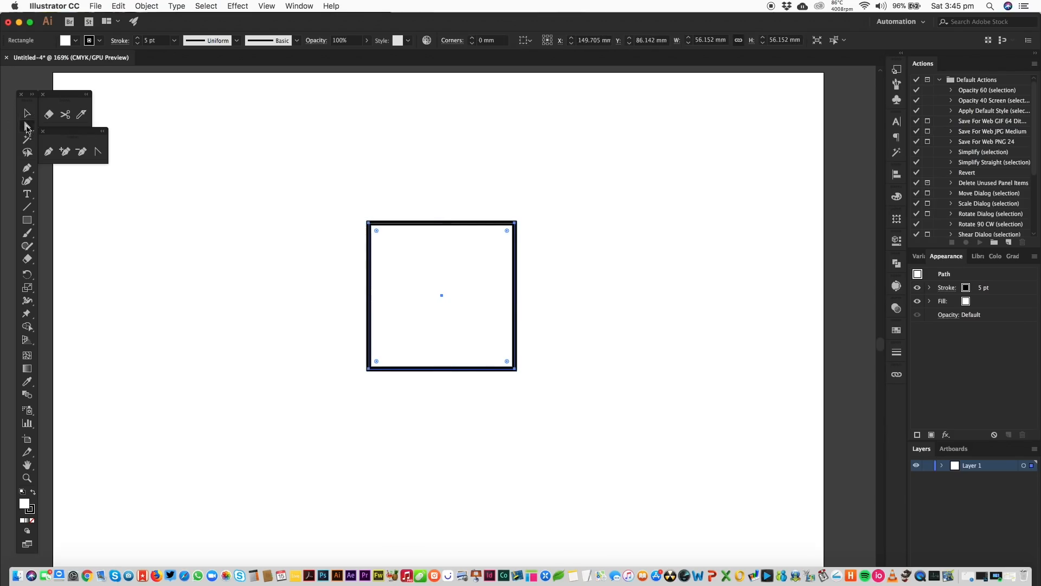
pyautogui.click(27, 126)
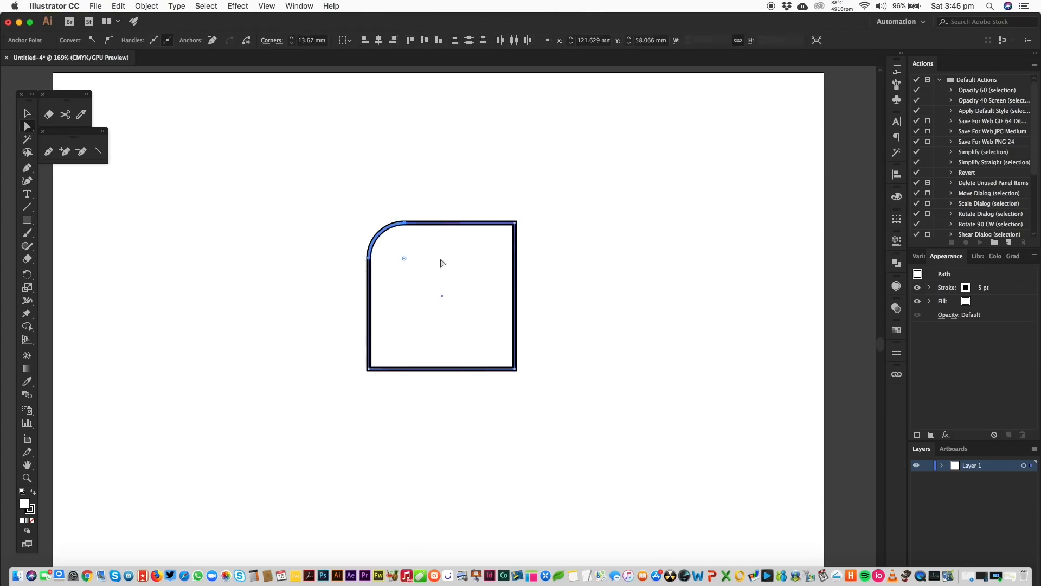
pyautogui.click(507, 230)
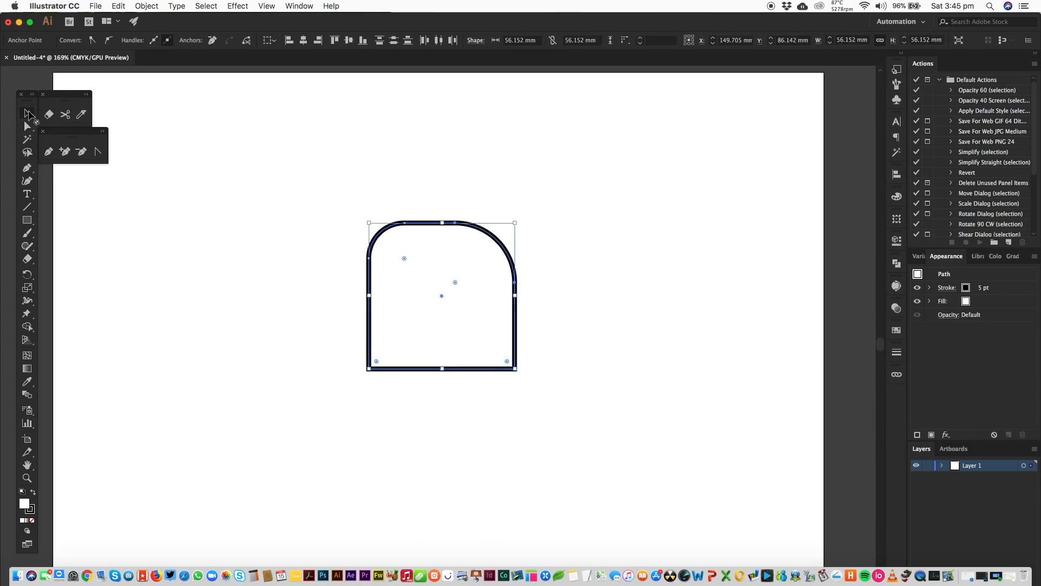
pyautogui.click(518, 205)
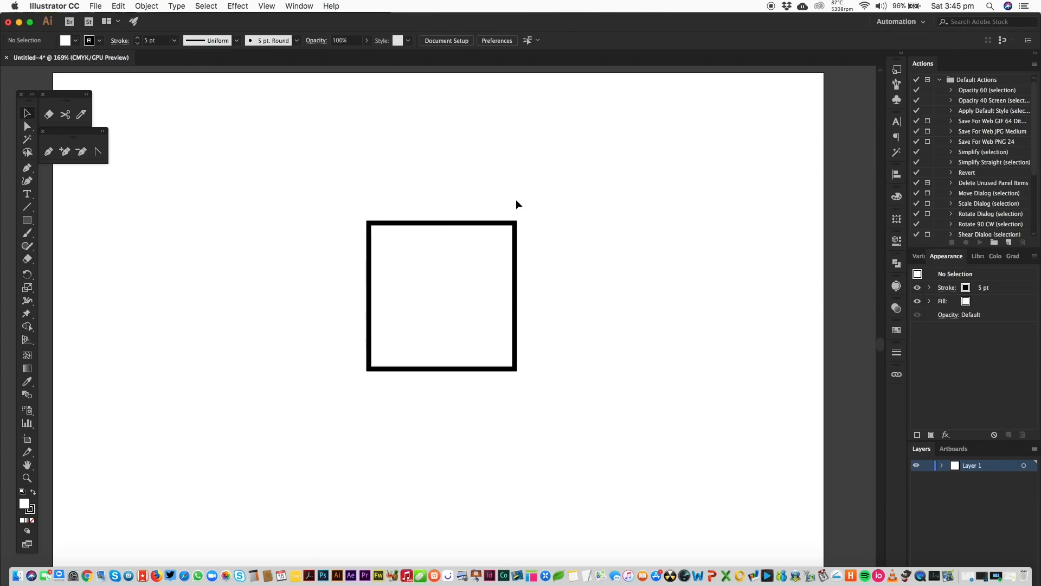
pyautogui.click(441, 295)
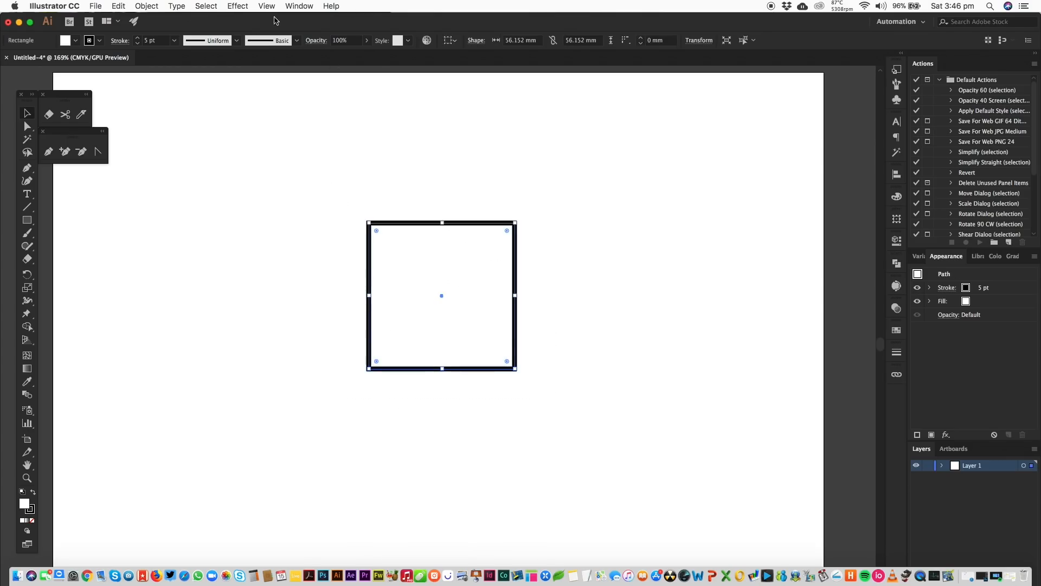
# Show the Transform panel, try unequal corner radii in Rectangle Properties, then revert to sharp corners and deselect.
pyautogui.click(238, 6)
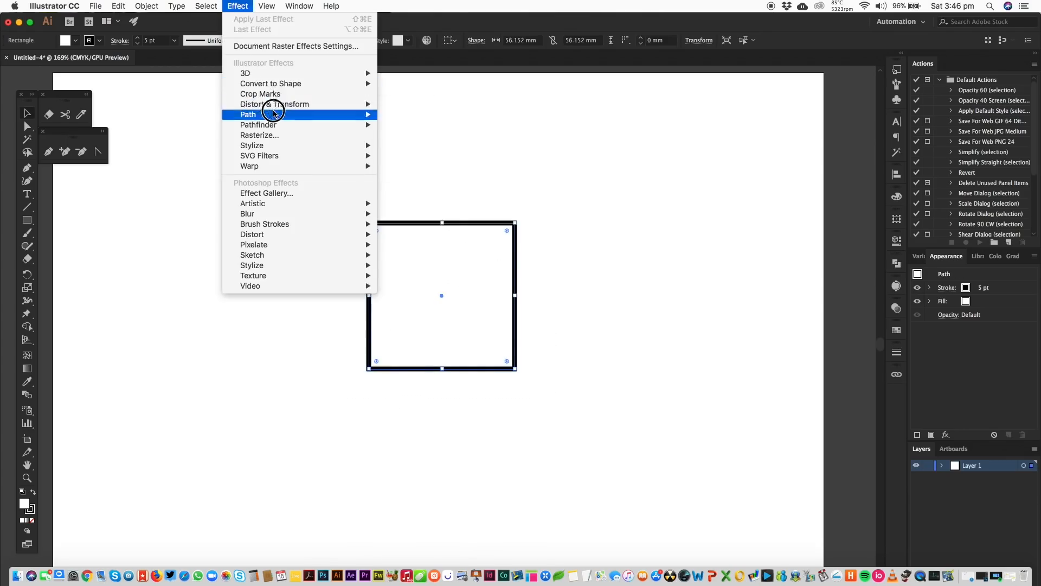
pyautogui.click(299, 6)
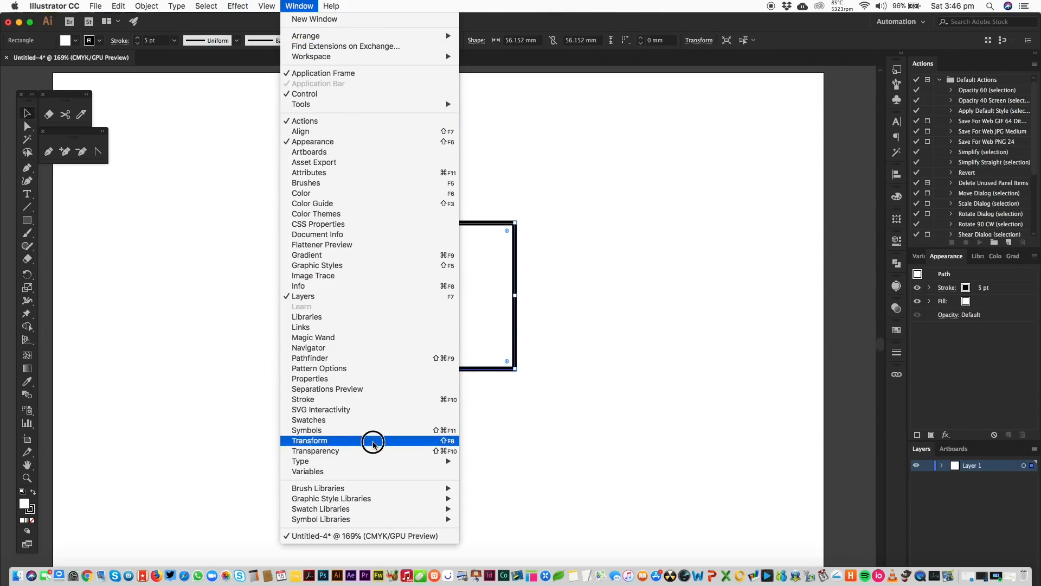
pyautogui.click(309, 441)
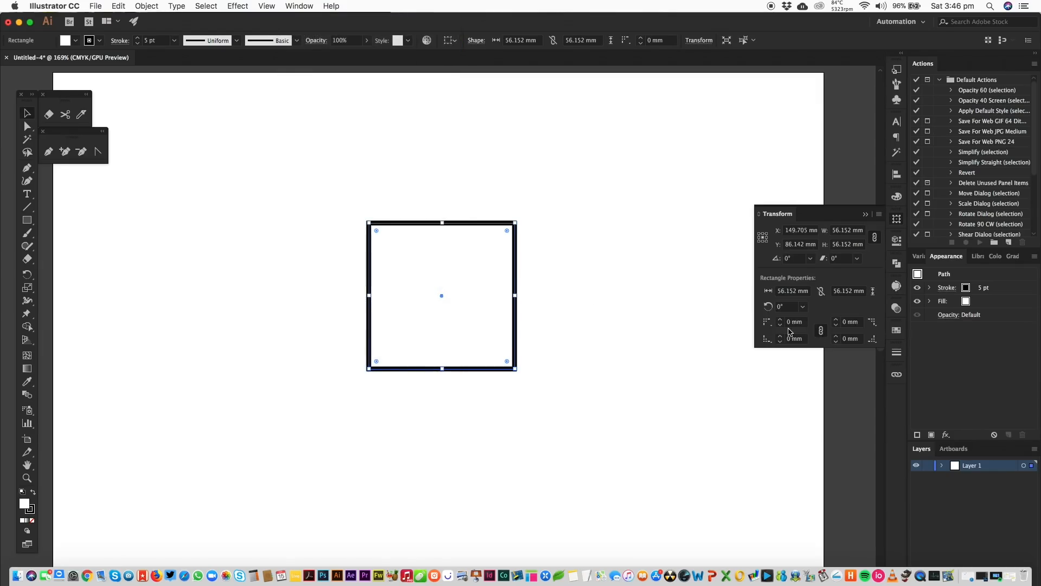
pyautogui.moveTo(862, 330)
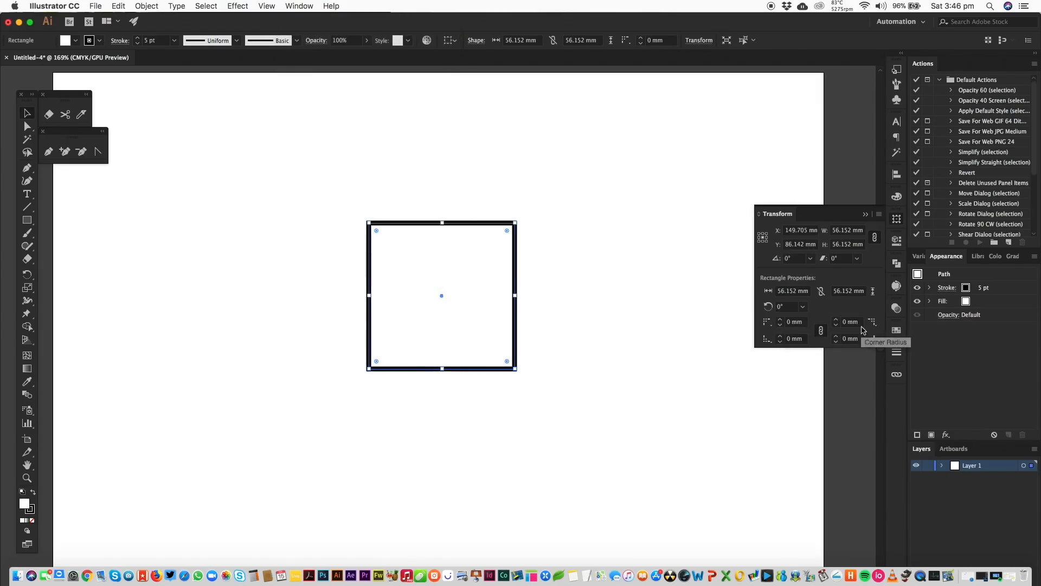
pyautogui.moveTo(806, 337)
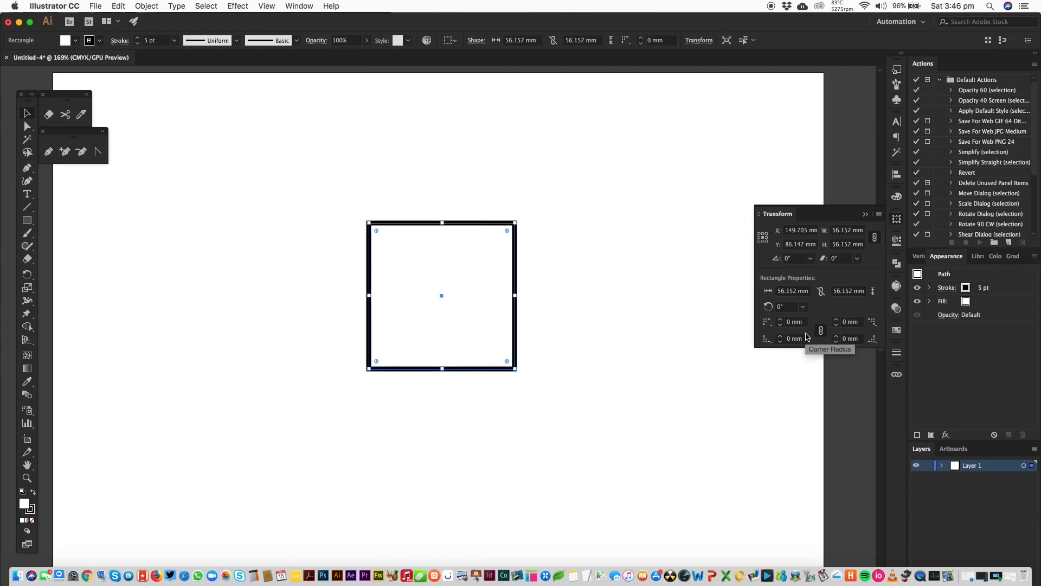
pyautogui.moveTo(807, 362)
pyautogui.write('20')
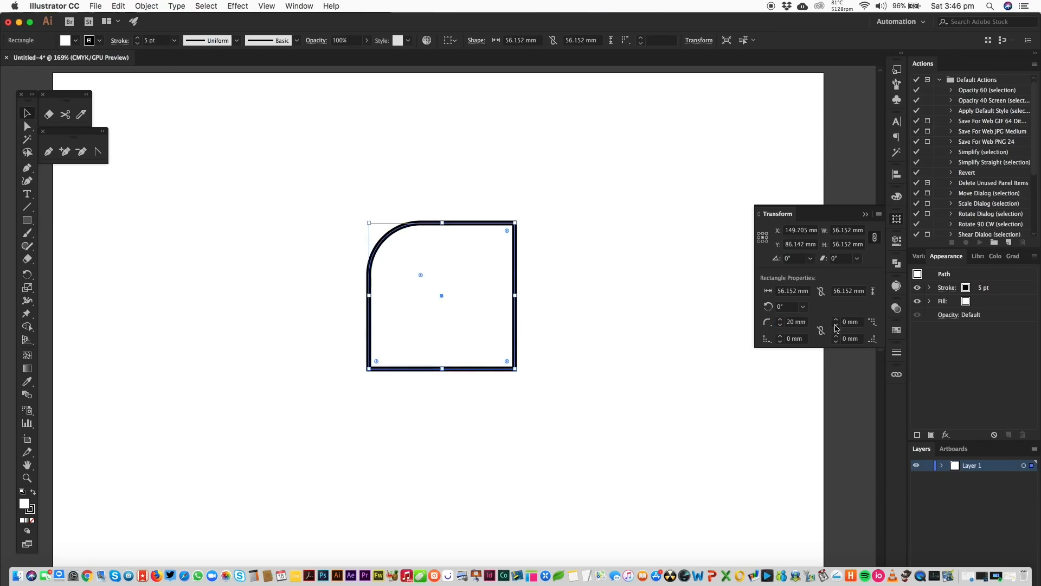
pyautogui.click(848, 338)
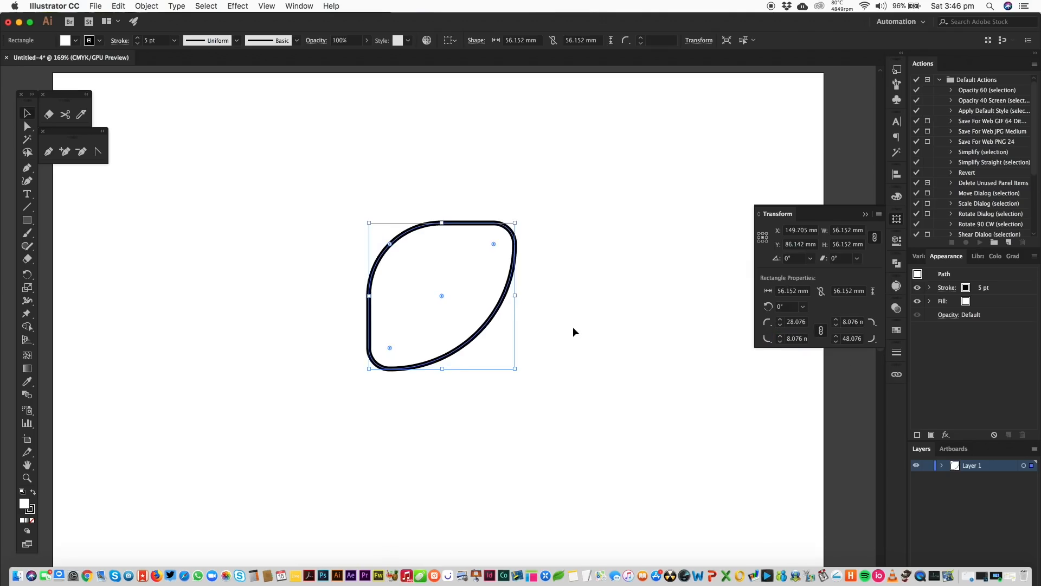
pyautogui.click(535, 407)
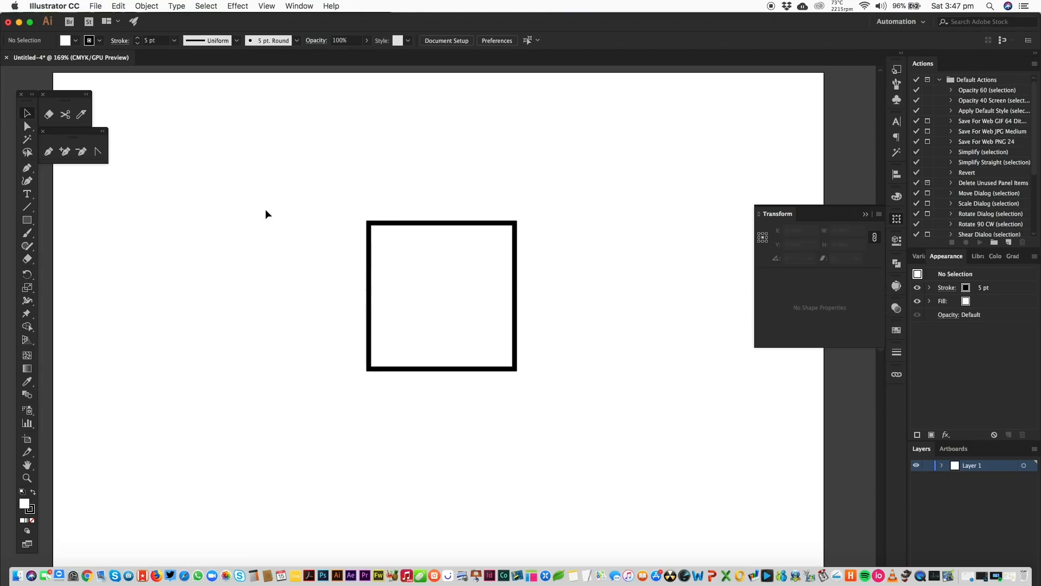
pyautogui.click(442, 295)
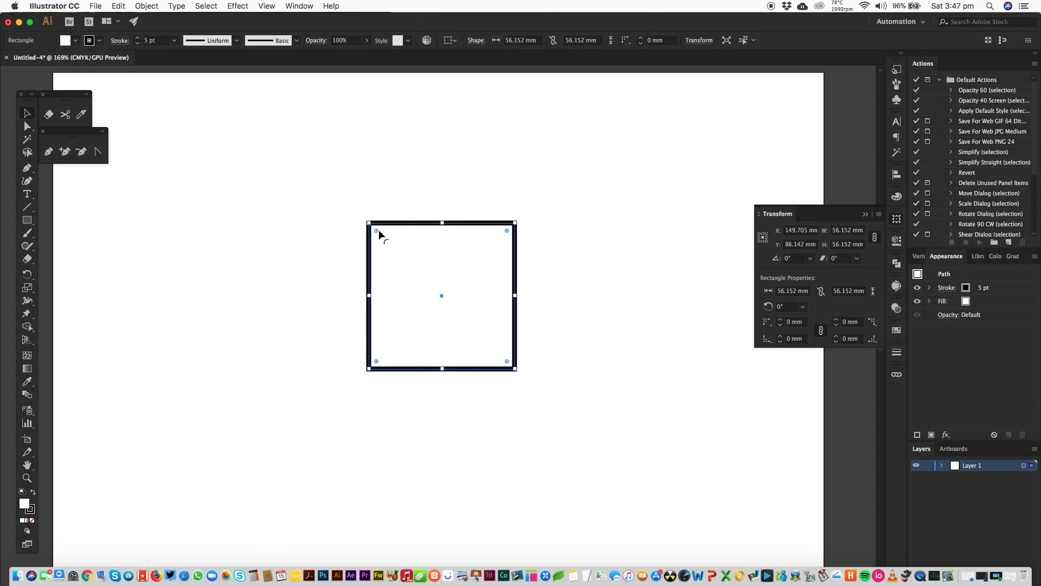
pyautogui.moveTo(383, 225)
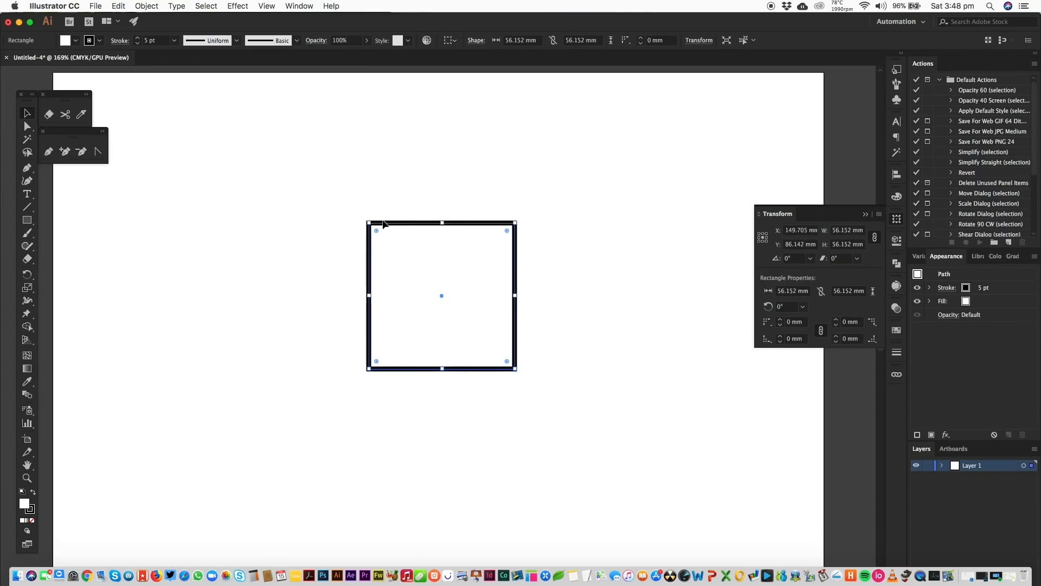
pyautogui.moveTo(354, 209)
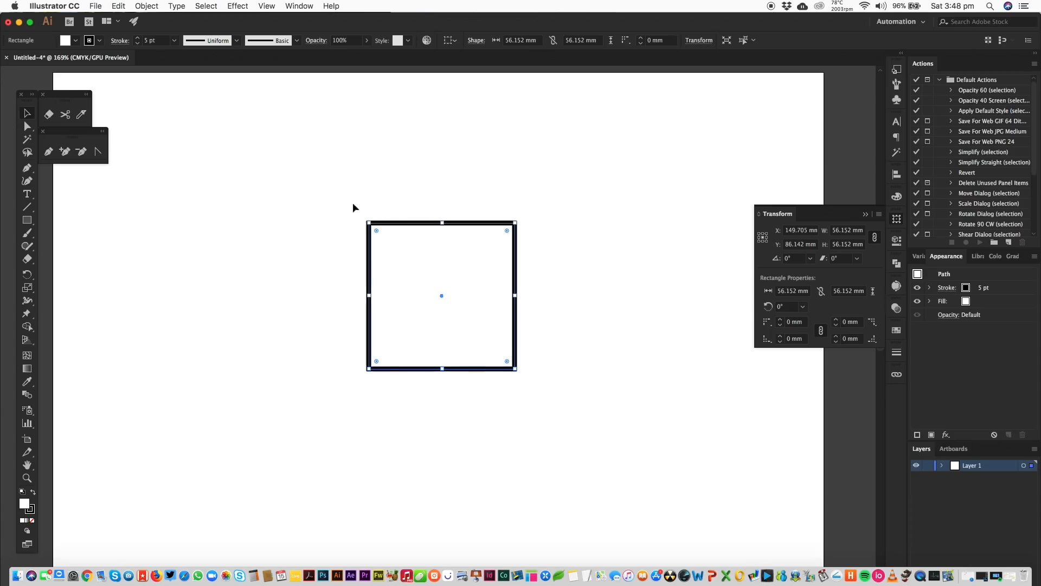
pyautogui.moveTo(321, 22)
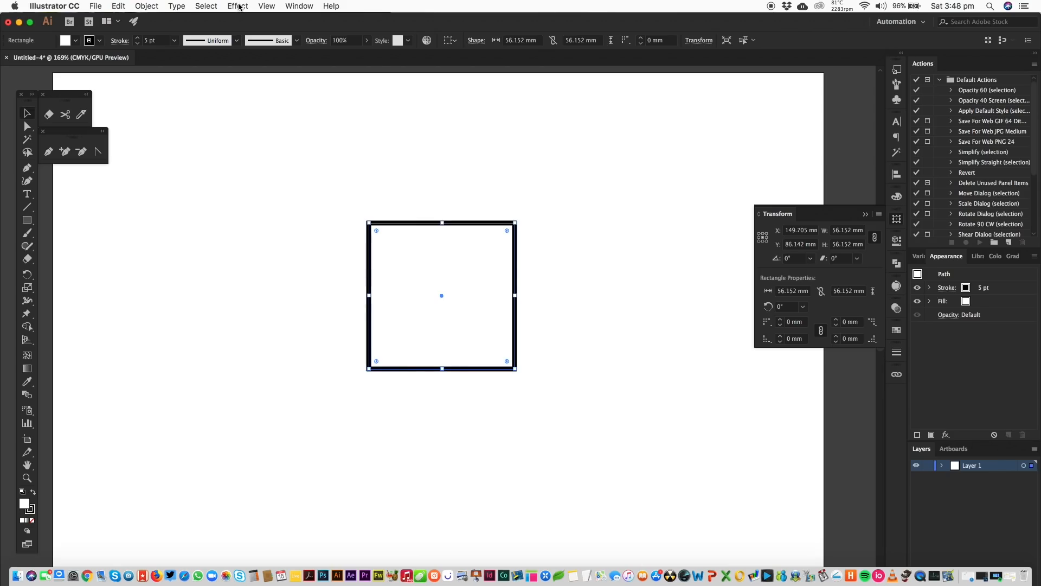
pyautogui.click(238, 6)
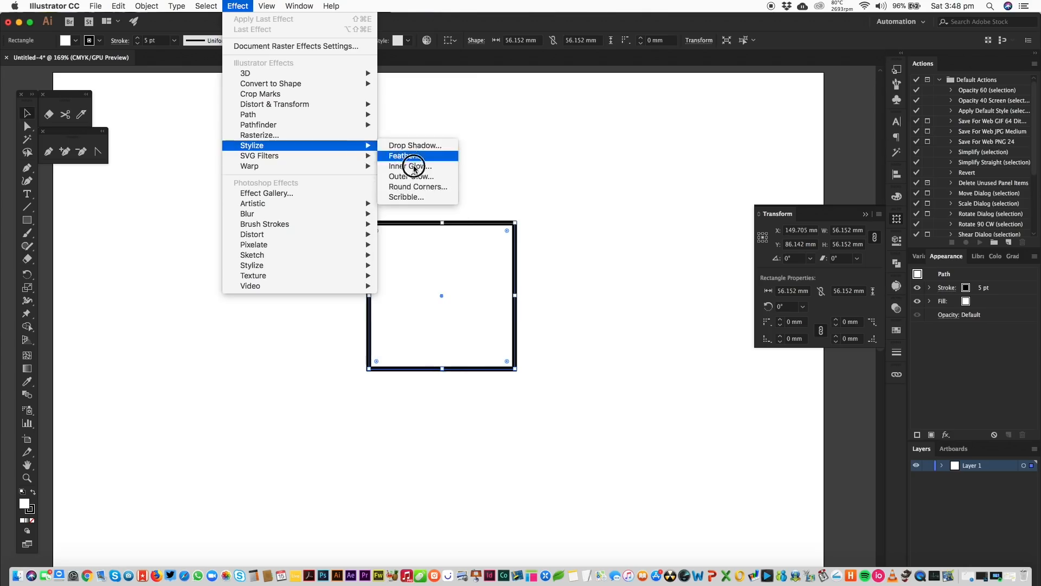
pyautogui.click(417, 187)
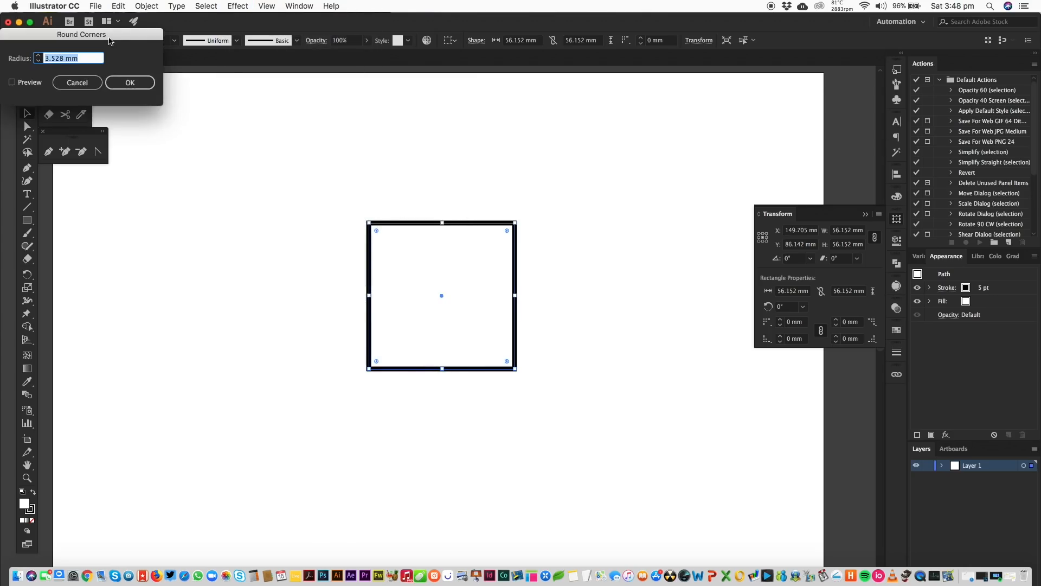
pyautogui.moveTo(81, 33); pyautogui.dragTo(276, 104)
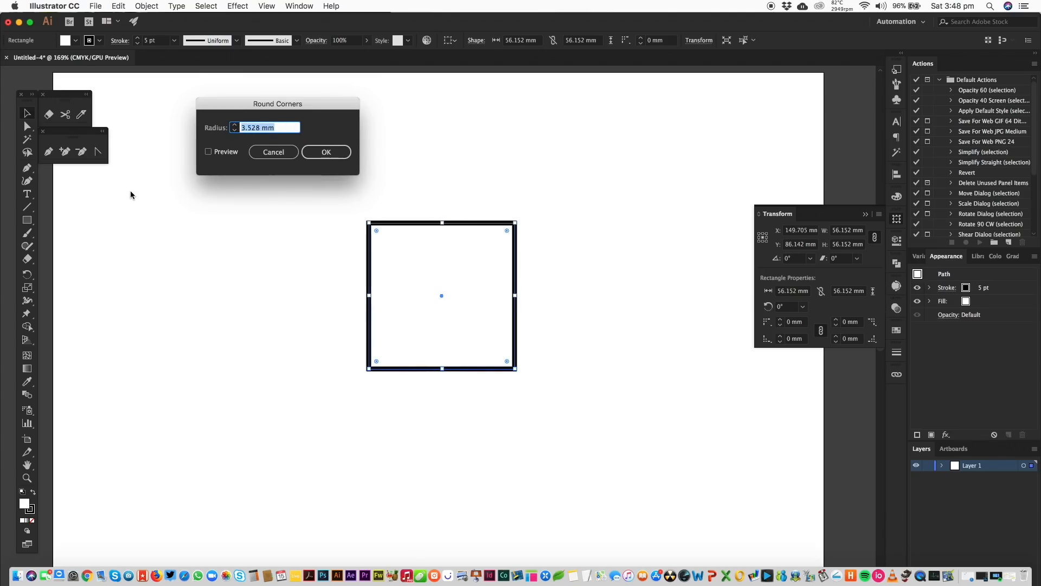
pyautogui.write('60')
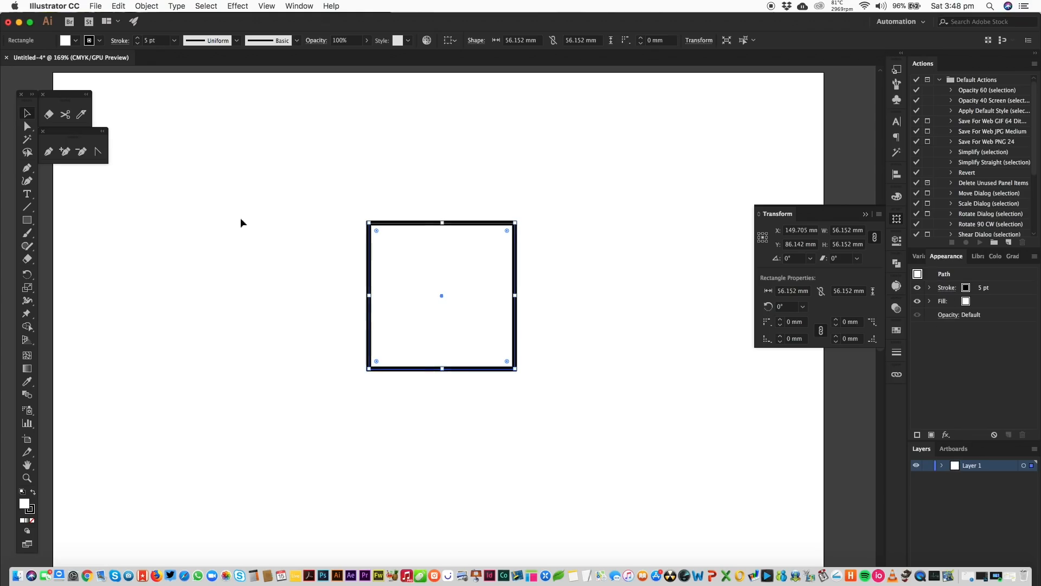
pyautogui.click(237, 7)
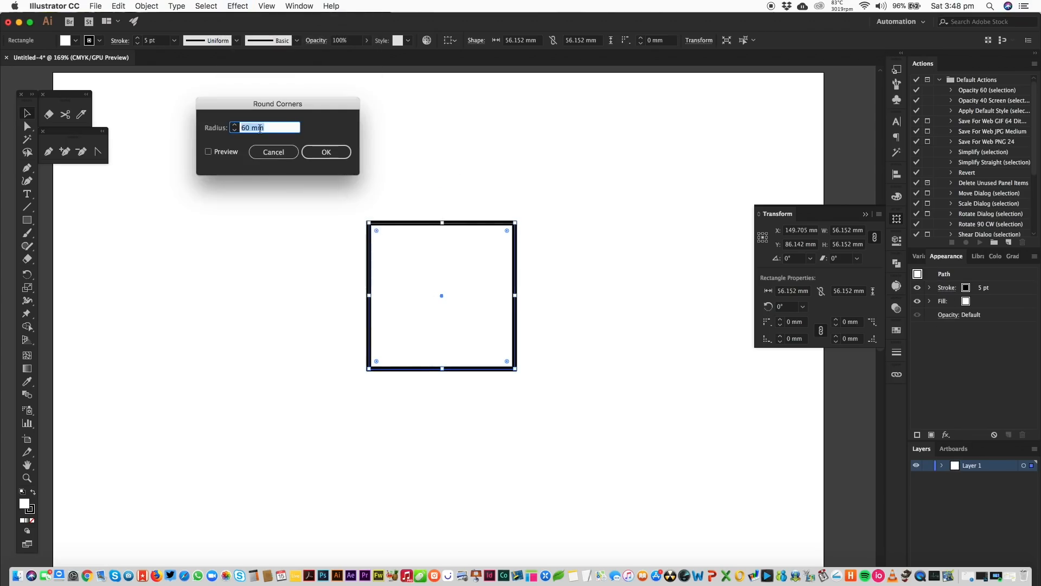
pyautogui.click(326, 152)
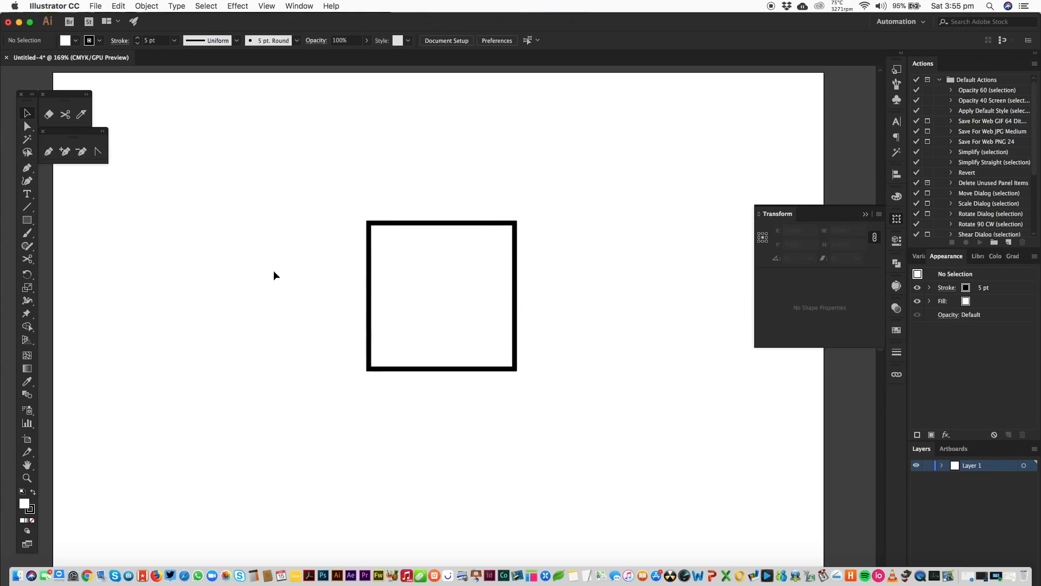
pyautogui.moveTo(358, 65)
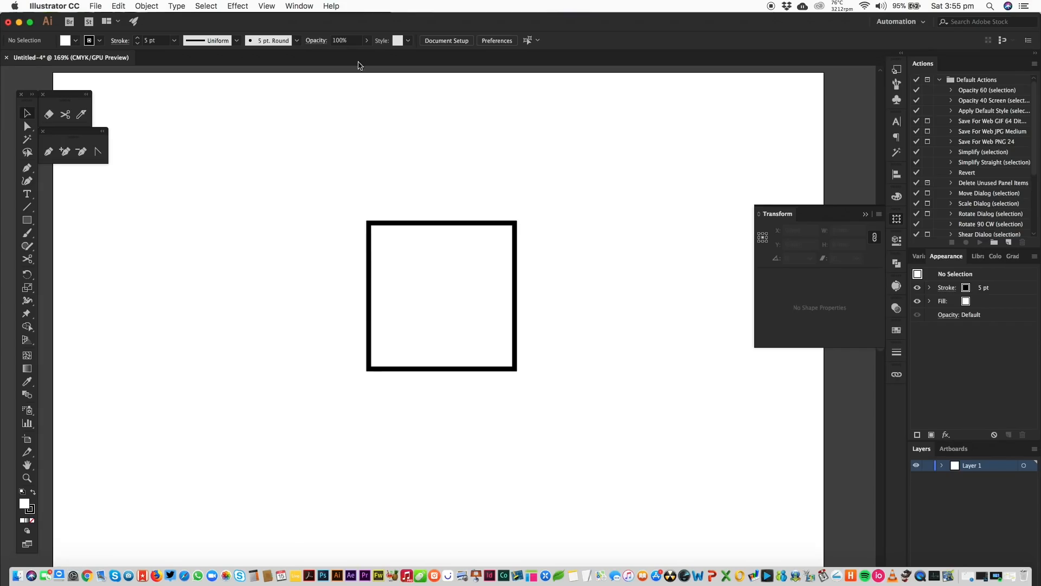
pyautogui.moveTo(289, 174)
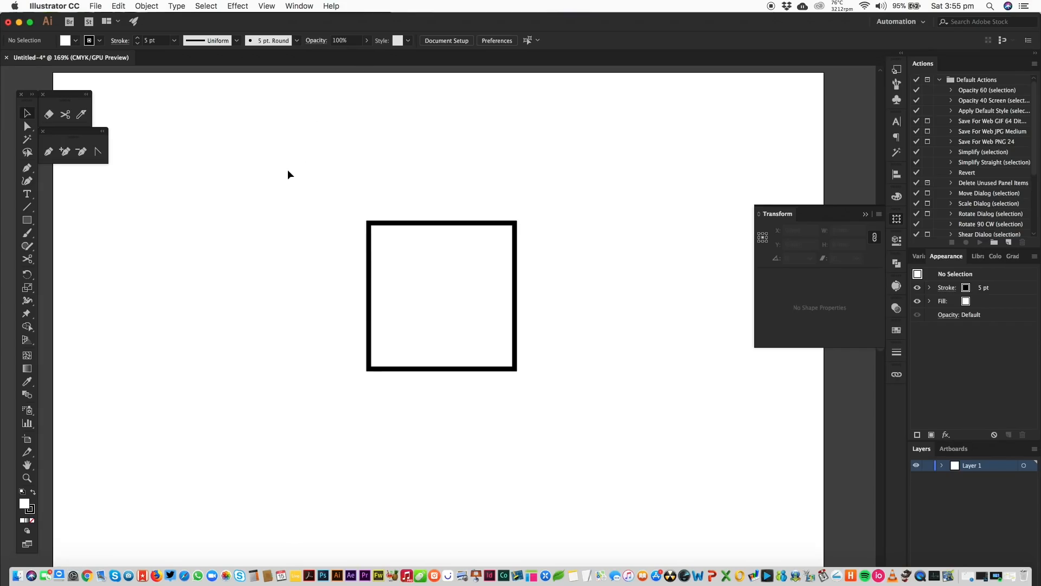
pyautogui.moveTo(71, 123)
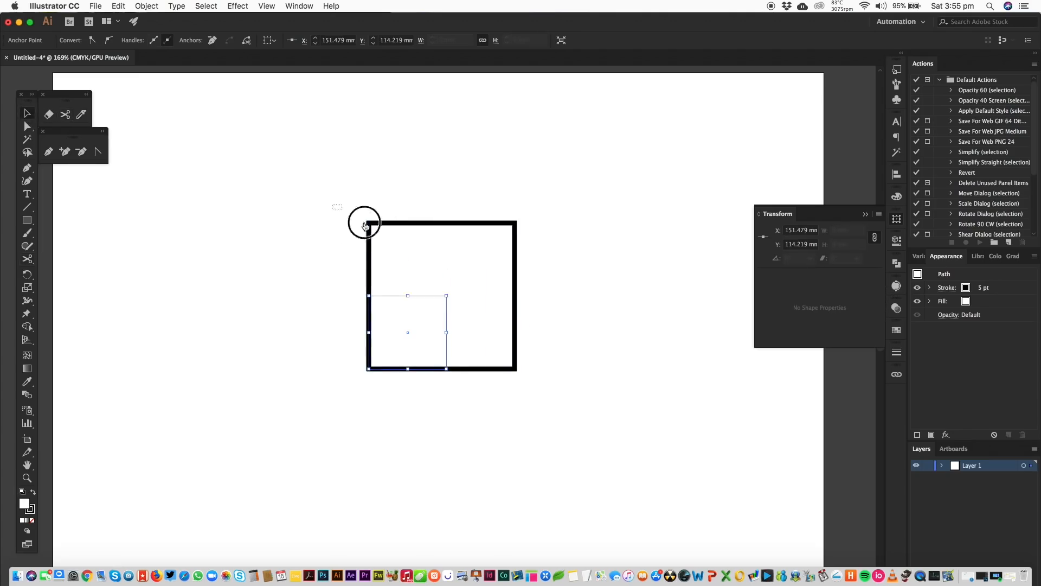
# Apply Round Corners of 10 mm to the top-left section and 30 mm to the top-right section.
pyautogui.click(237, 6)
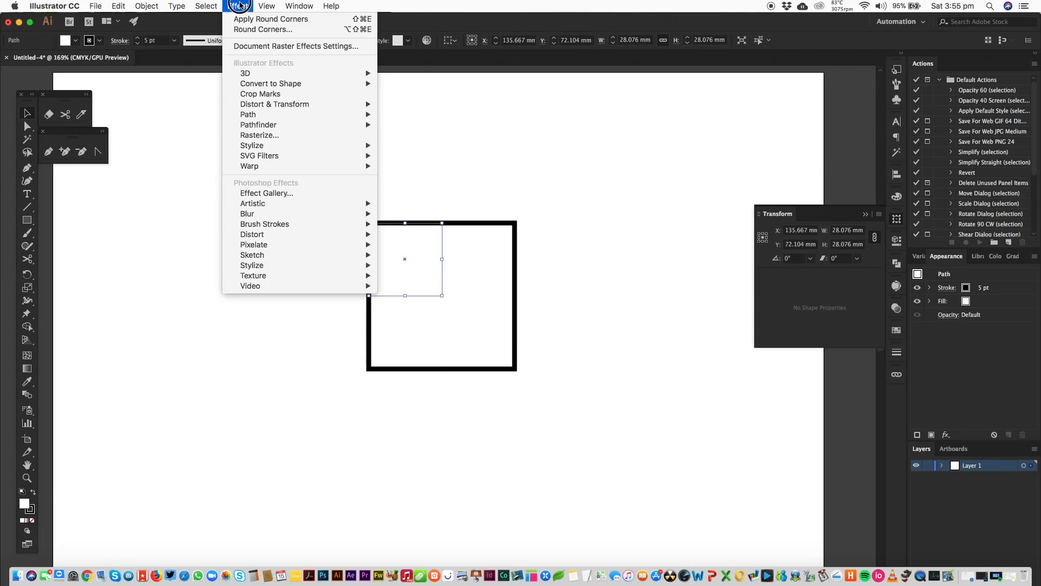
pyautogui.moveTo(252, 145)
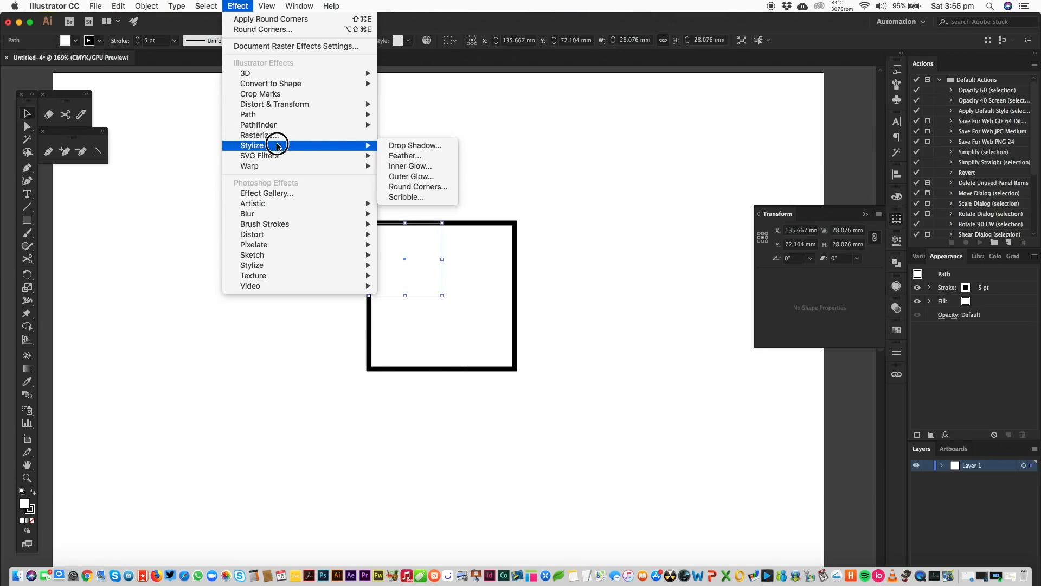
pyautogui.click(418, 187)
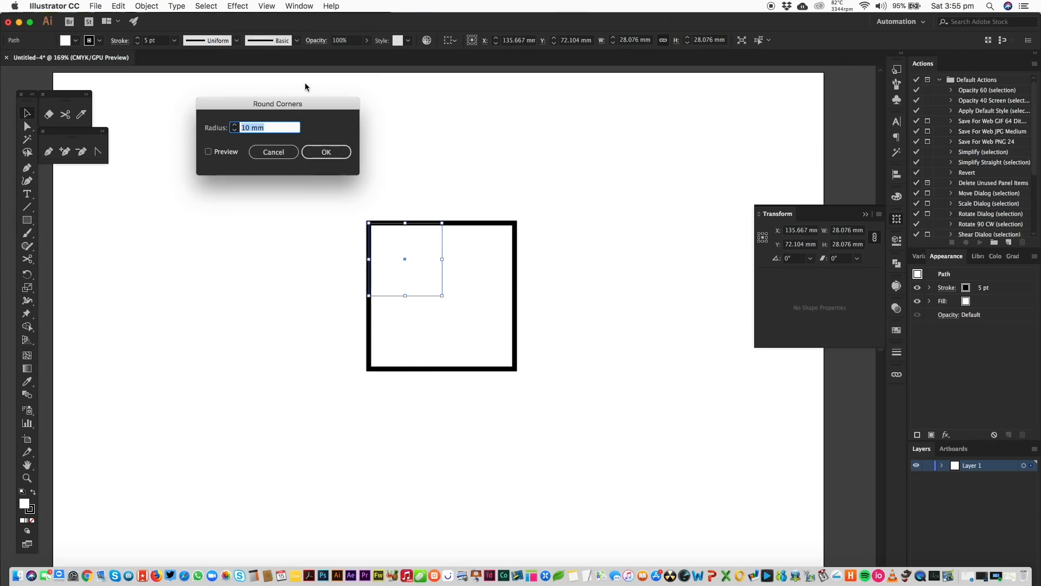
pyautogui.click(325, 152)
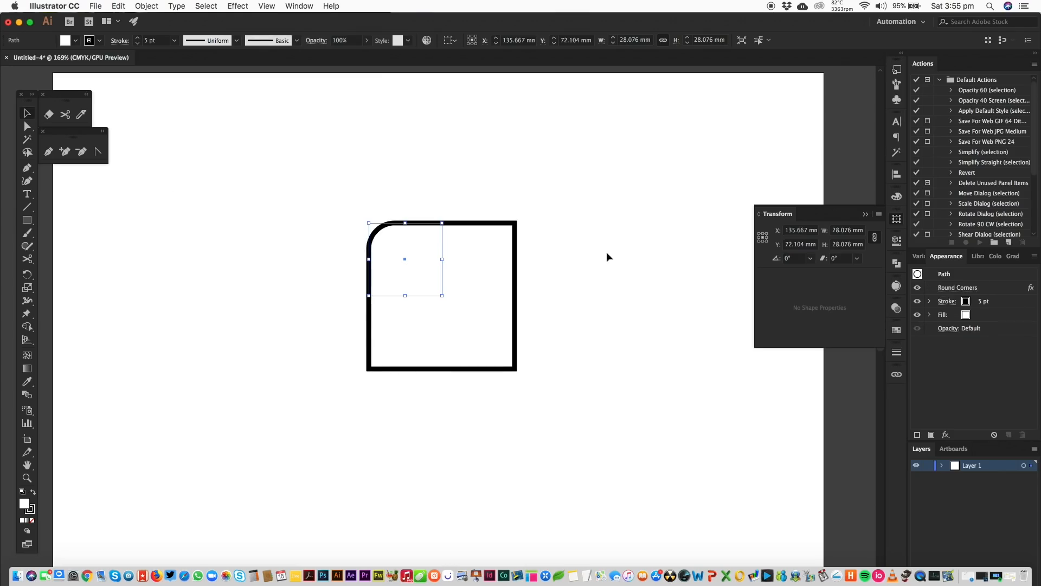
pyautogui.click(238, 5)
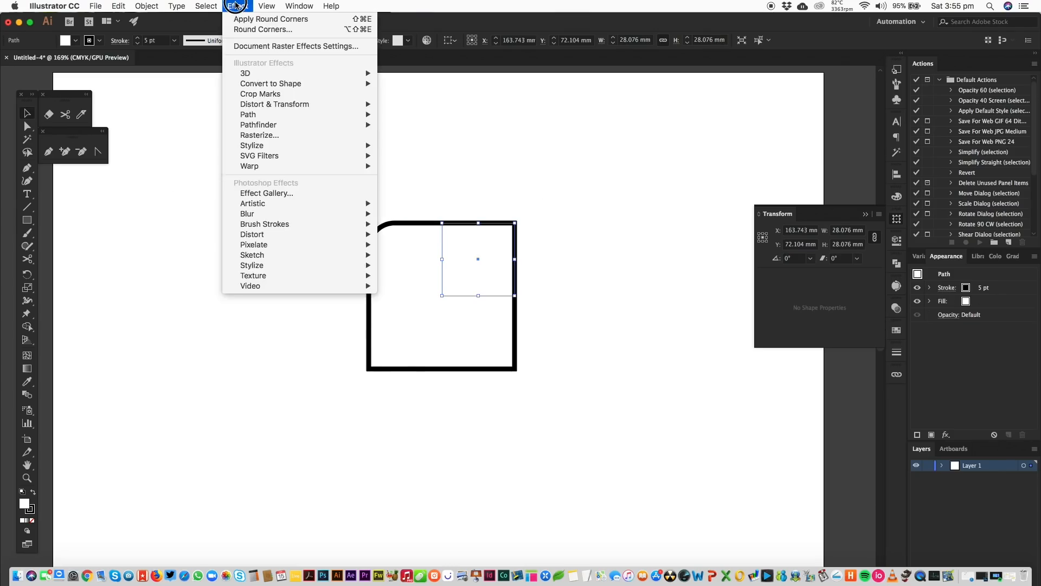
pyautogui.moveTo(262, 30)
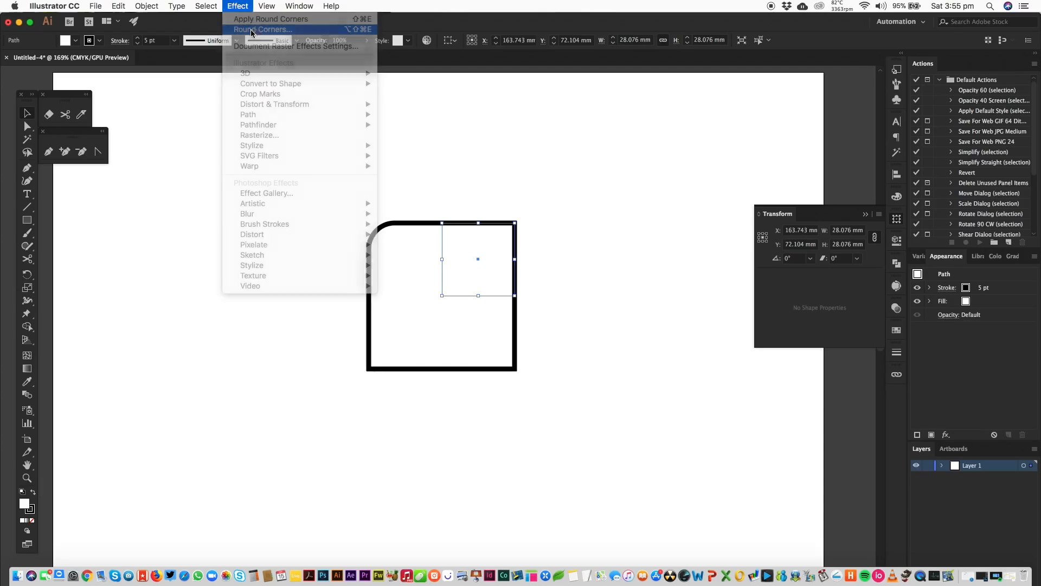
pyautogui.click(262, 29)
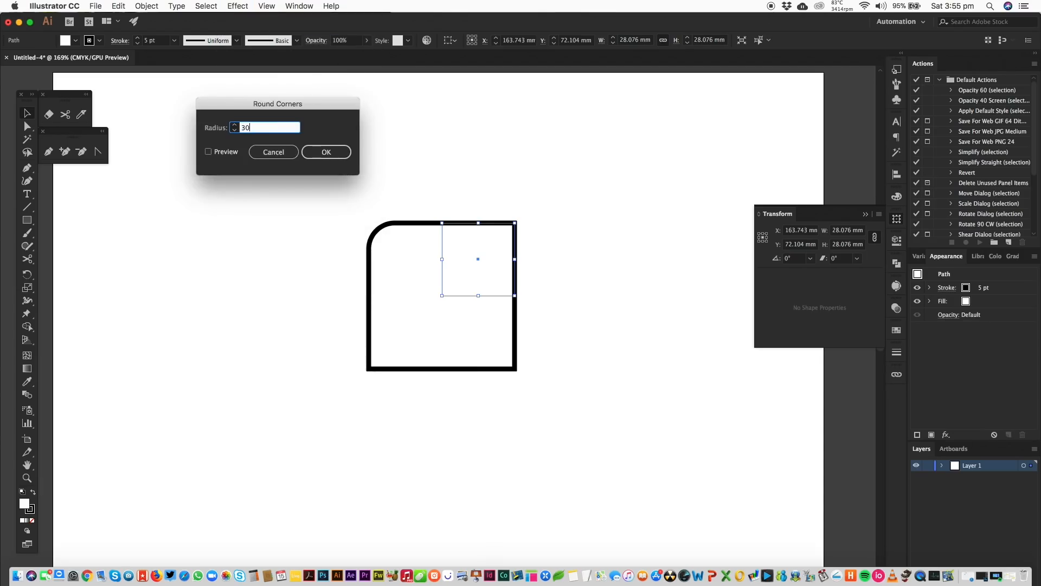
pyautogui.click(325, 152)
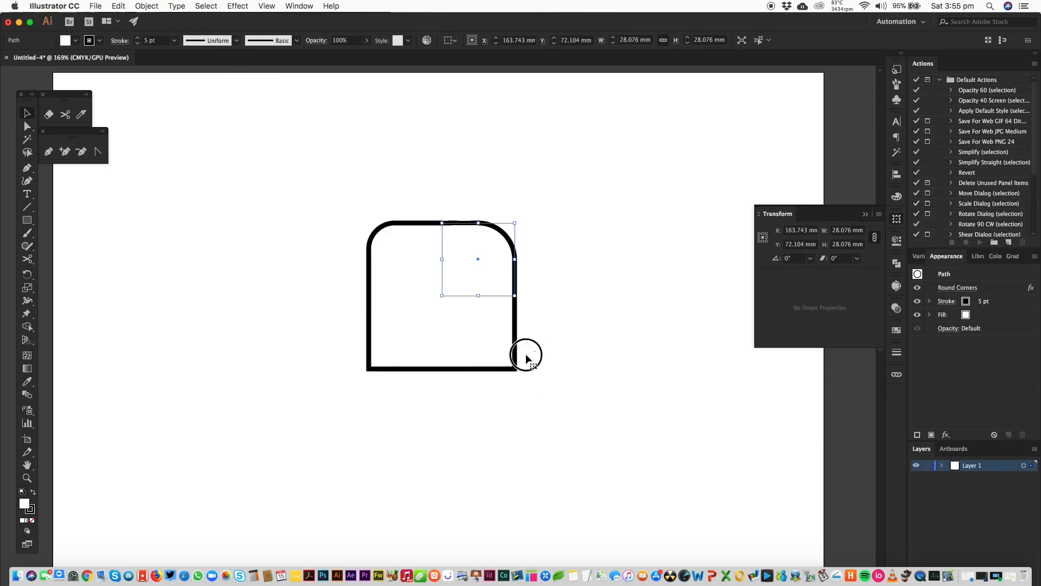
# Apply 30 mm Round Corners to the bottom-right section, leaving bottom-left sharp, and deselect.
pyautogui.click(206, 5)
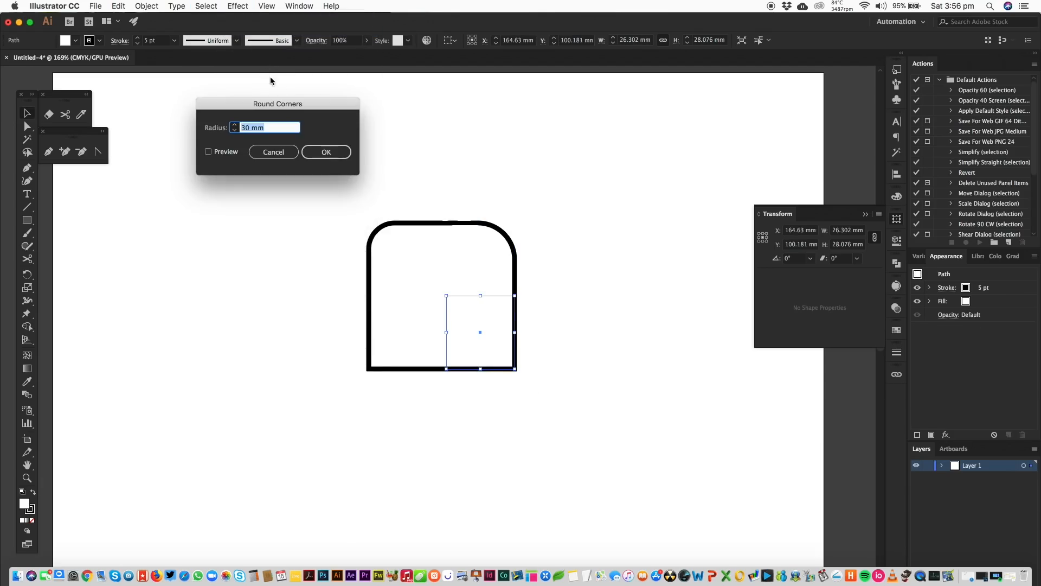
pyautogui.click(326, 151)
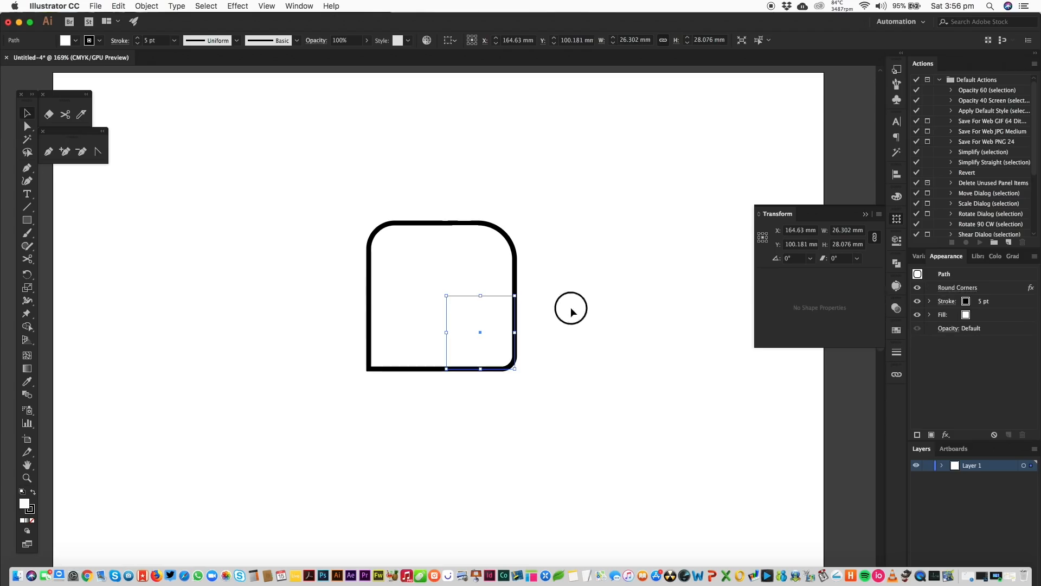
pyautogui.click(390, 436)
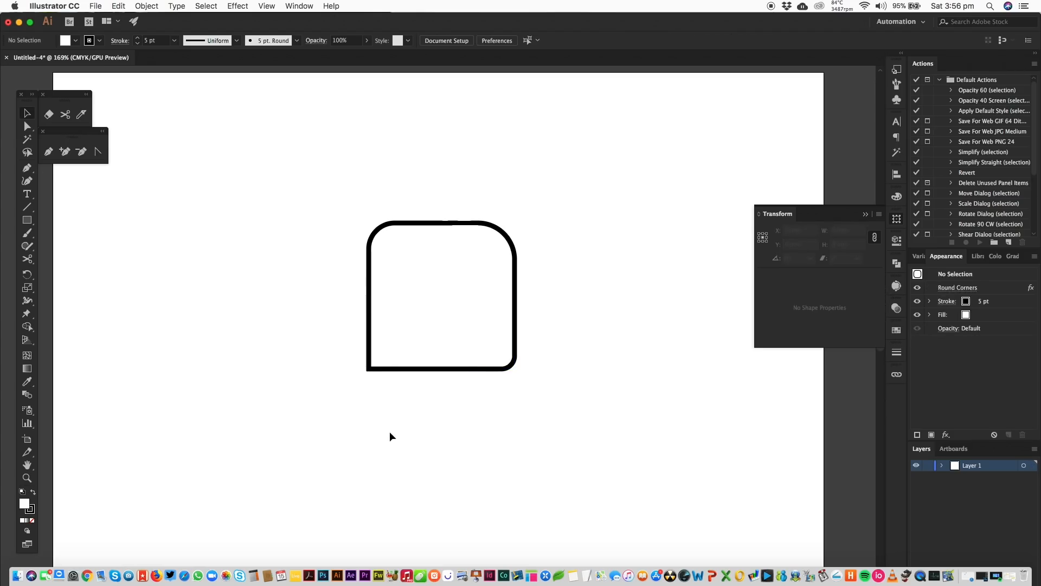
pyautogui.moveTo(519, 194)
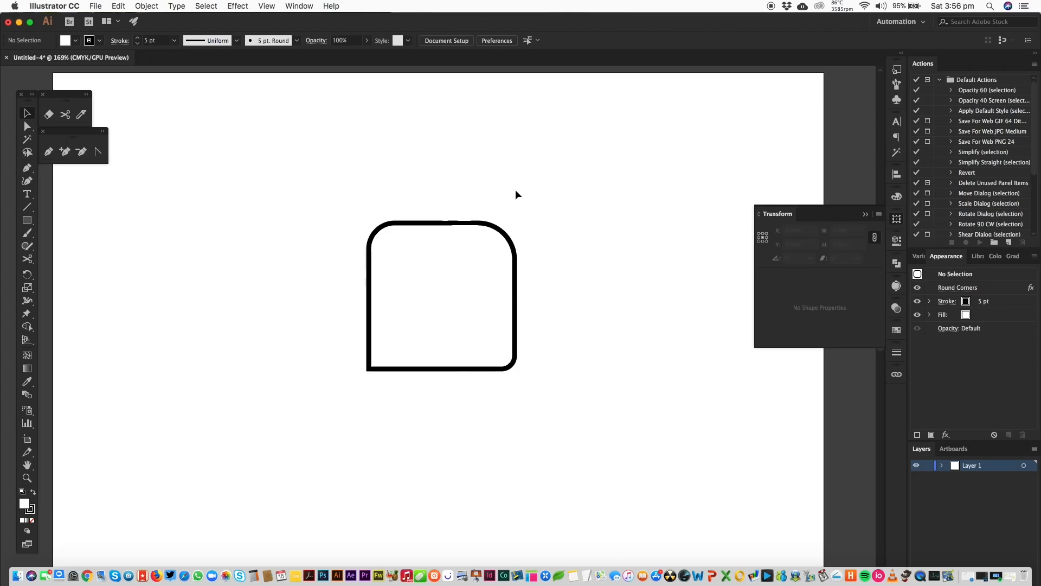
pyautogui.moveTo(540, 193)
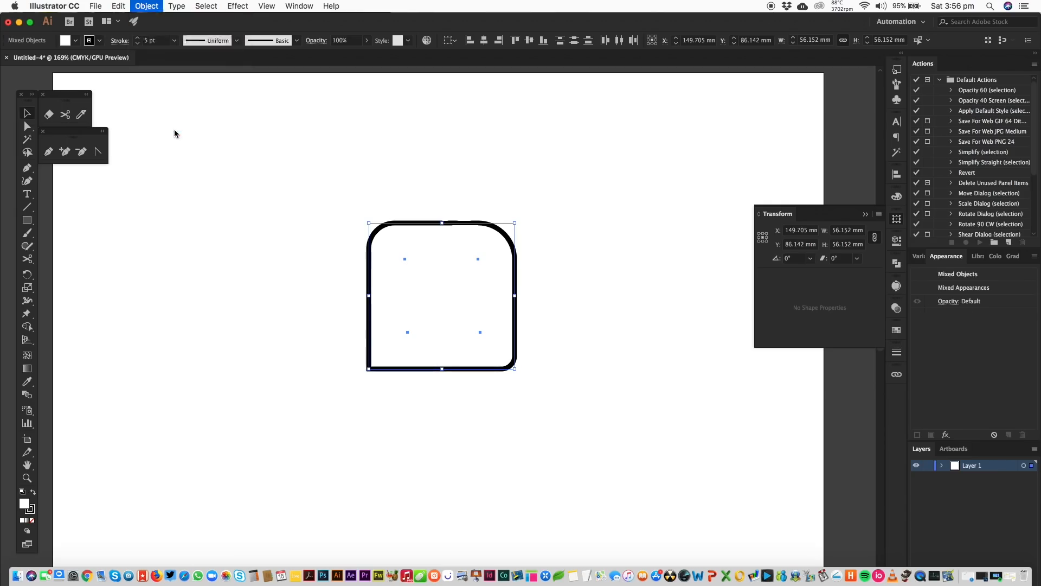
# Expand Appearance on all sections so the rounded corners become real path geometry.
pyautogui.click(147, 6)
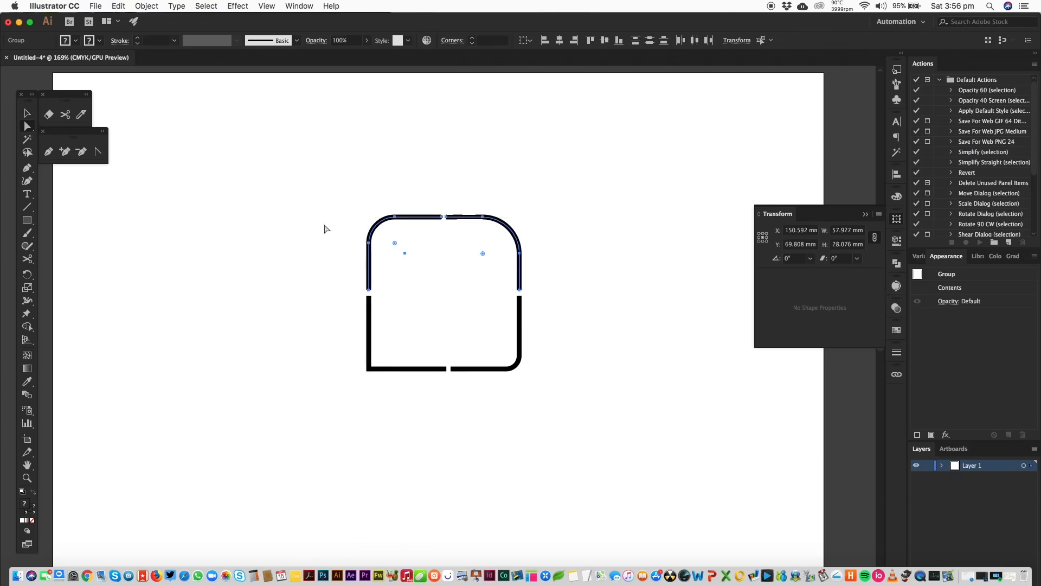
pyautogui.moveTo(350, 299)
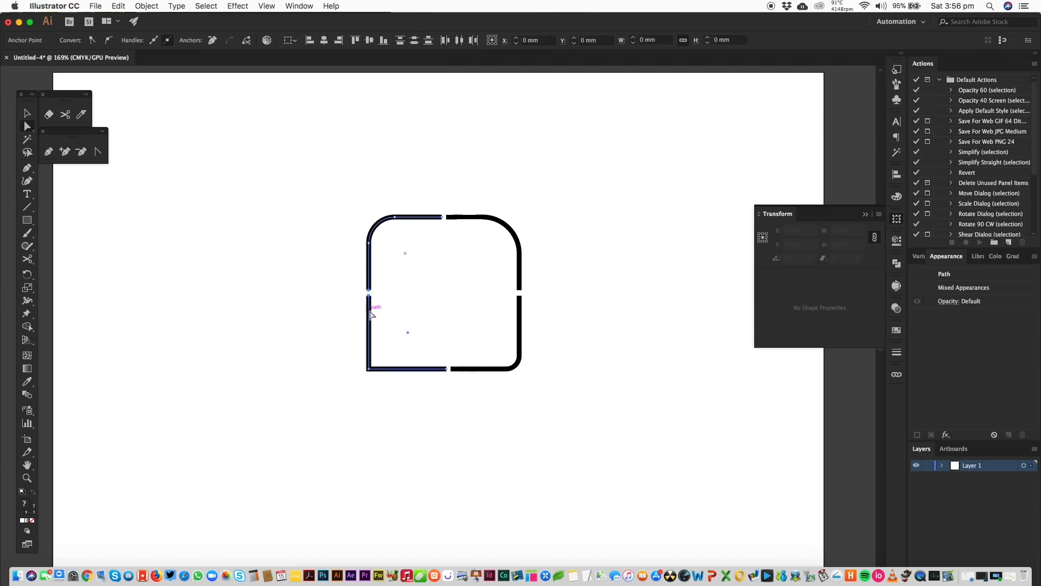
# Join the adjoining endpoints with Cmd+J into one closed outline and deselect it.
pyautogui.click(398, 292)
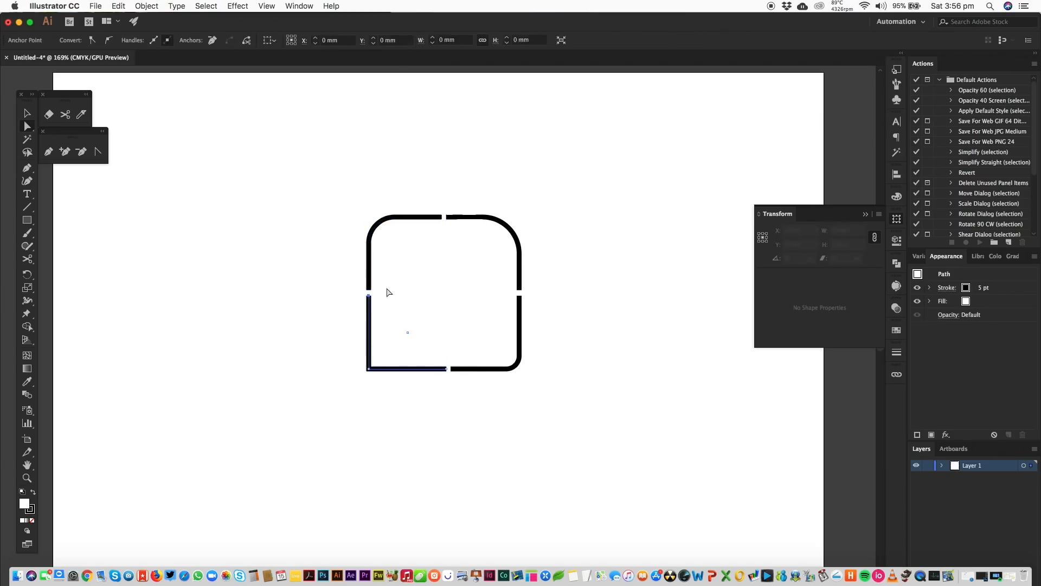
pyautogui.click(407, 319)
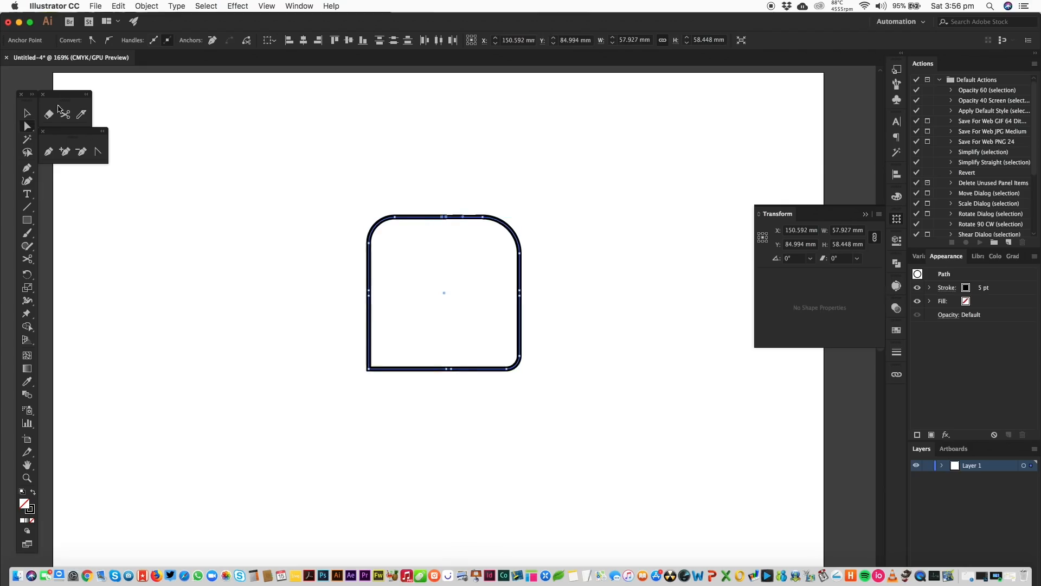
pyautogui.click(536, 316)
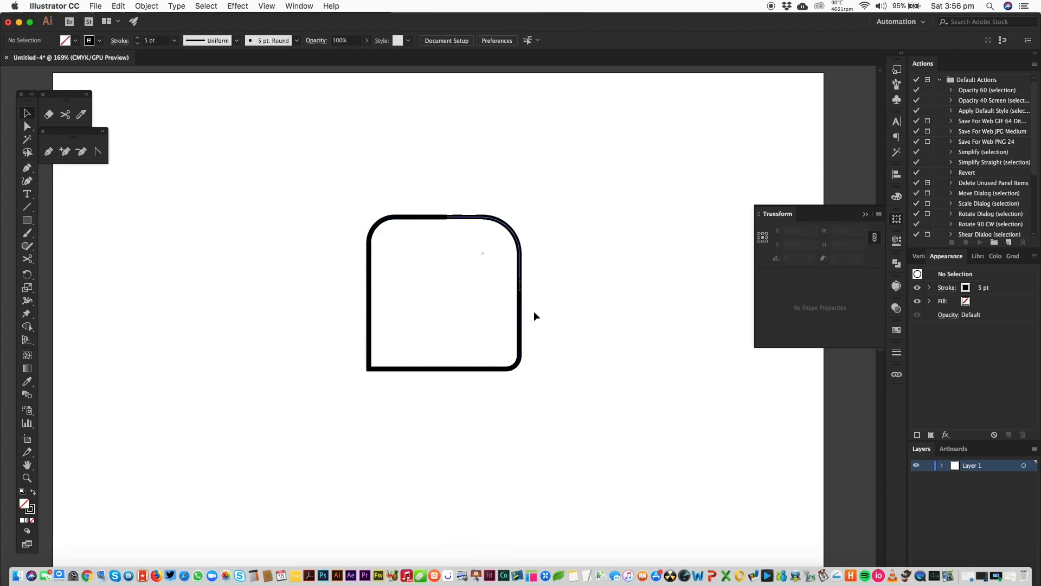